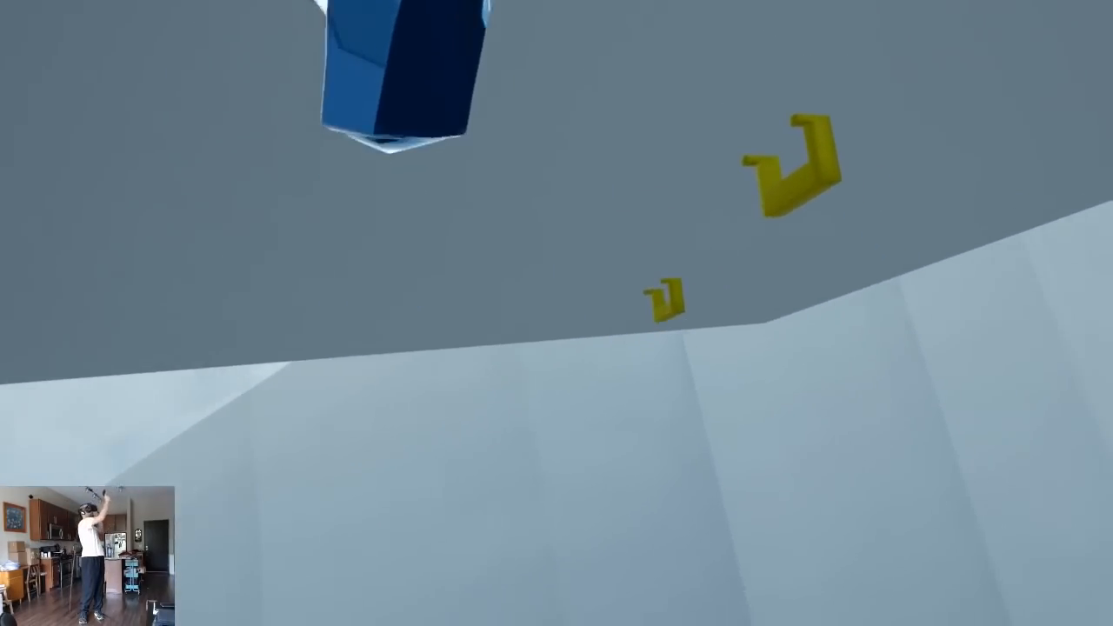
mouse_move(556, 313)
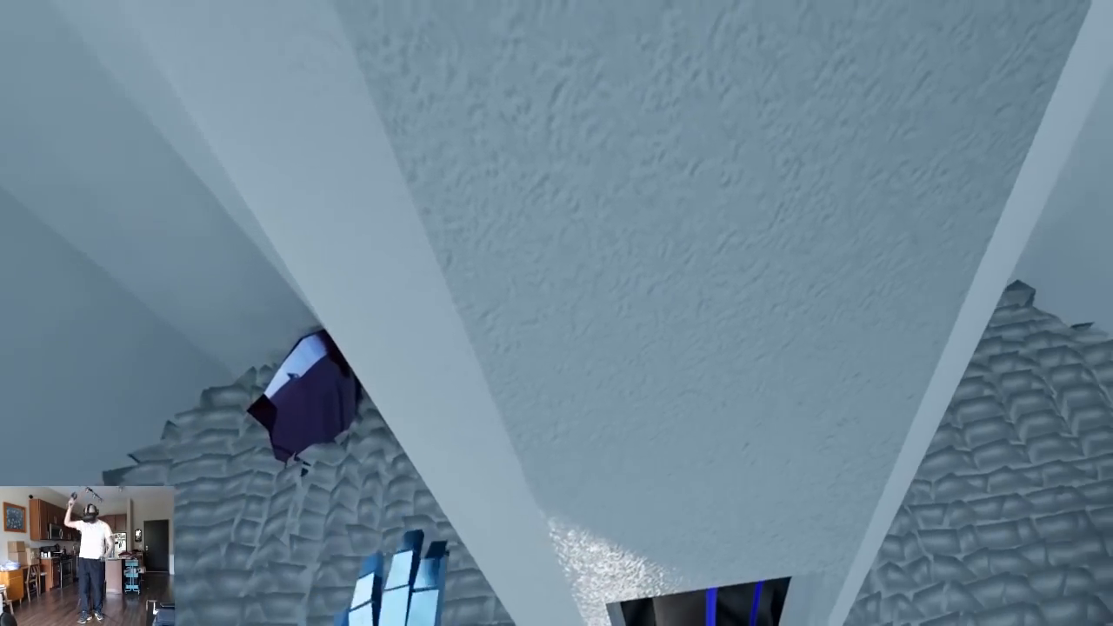